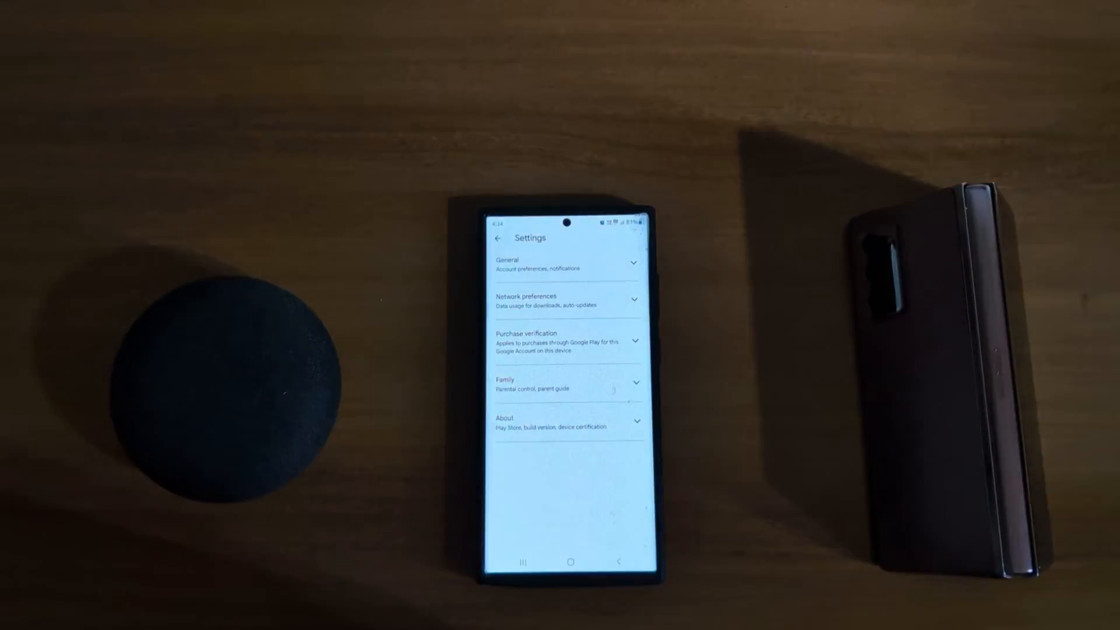
# - Expand the General section and then Network preferences in Play Store Settings
pyautogui.click(569, 266)
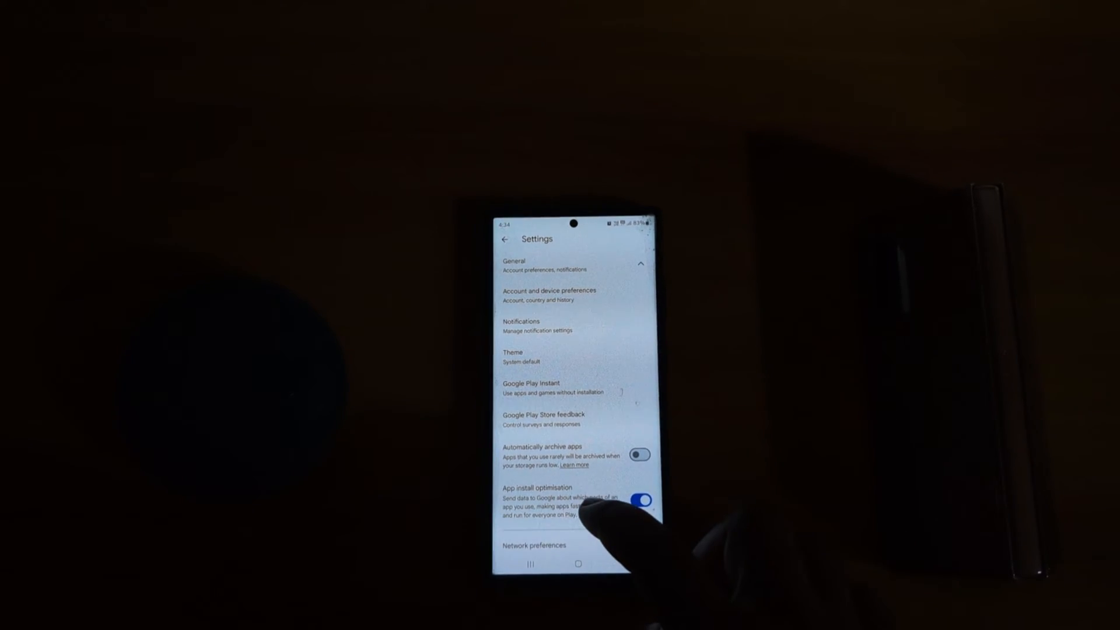
pyautogui.scroll(3)
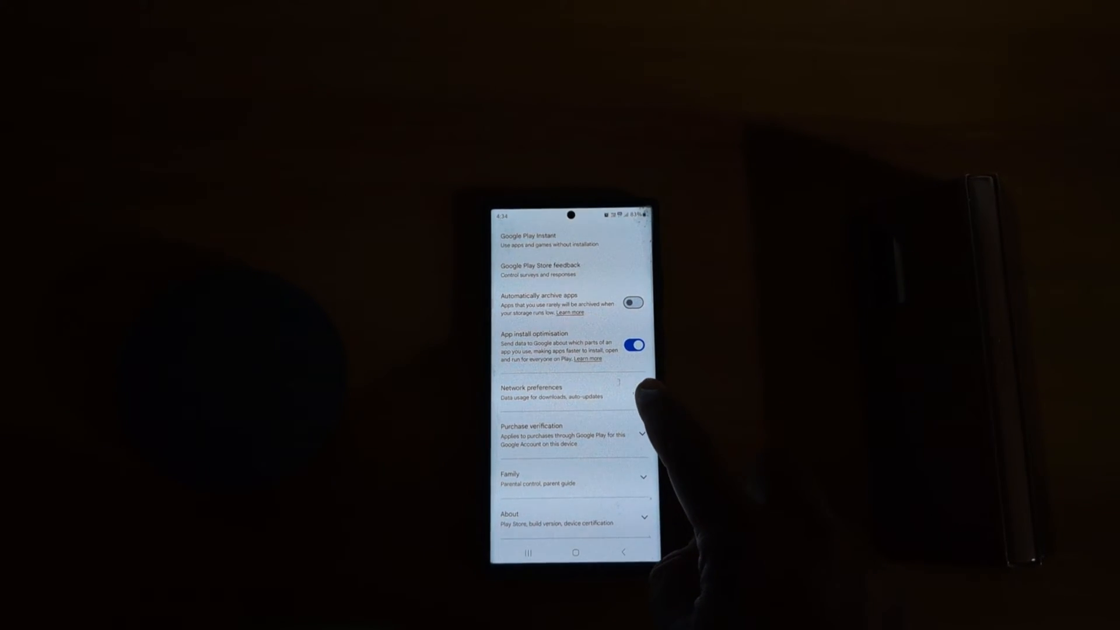
pyautogui.click(575, 392)
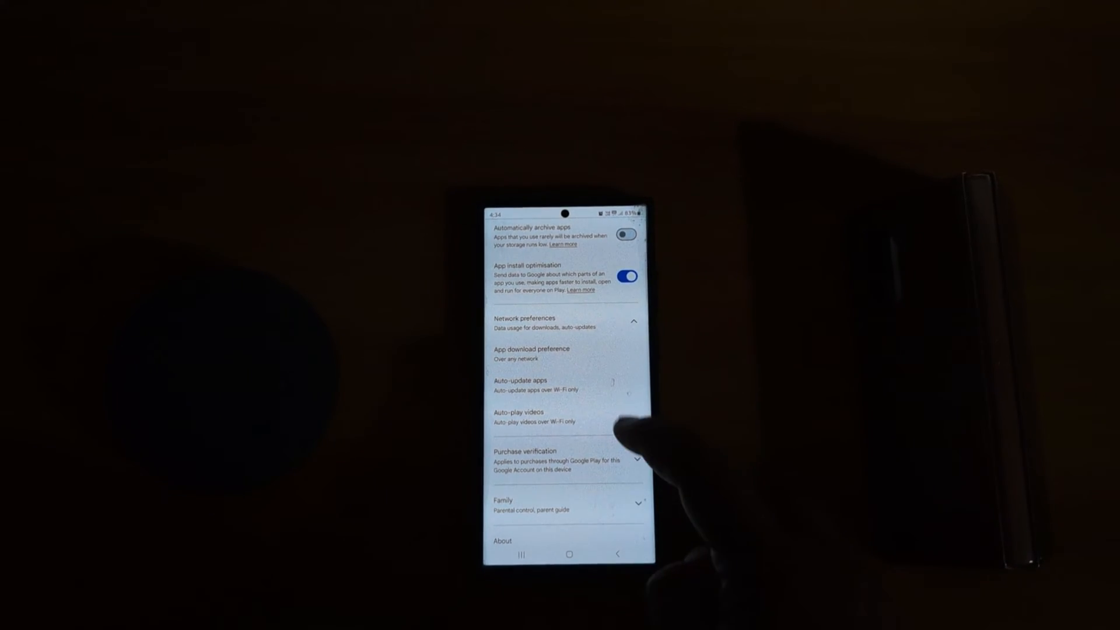
# - Set Auto-update apps to Don't auto-update apps and confirm
pyautogui.click(519, 384)
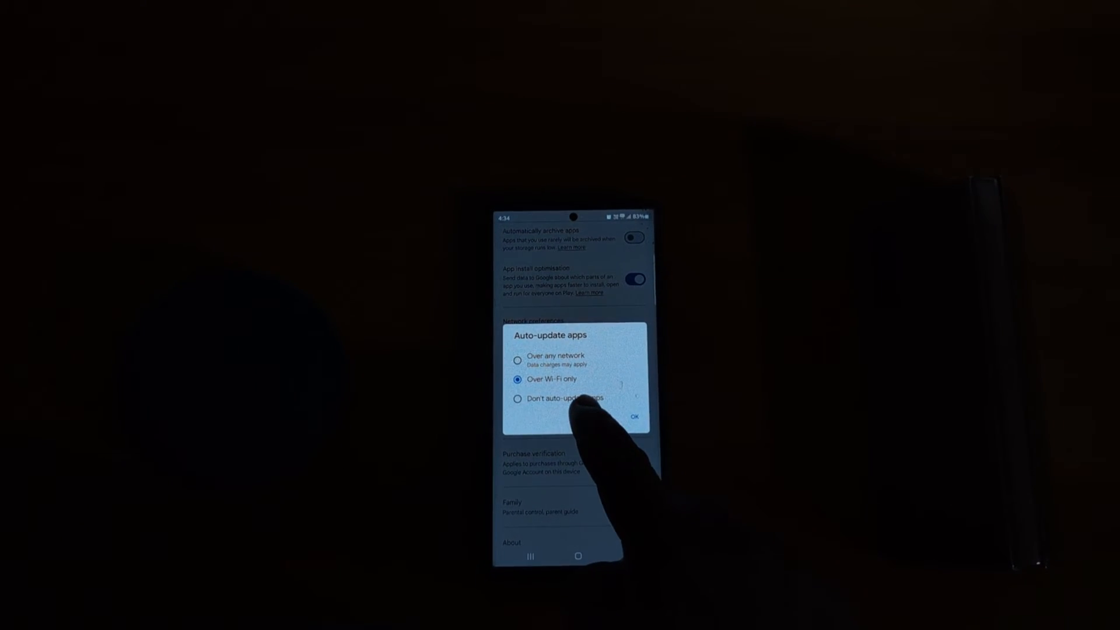
pyautogui.click(517, 398)
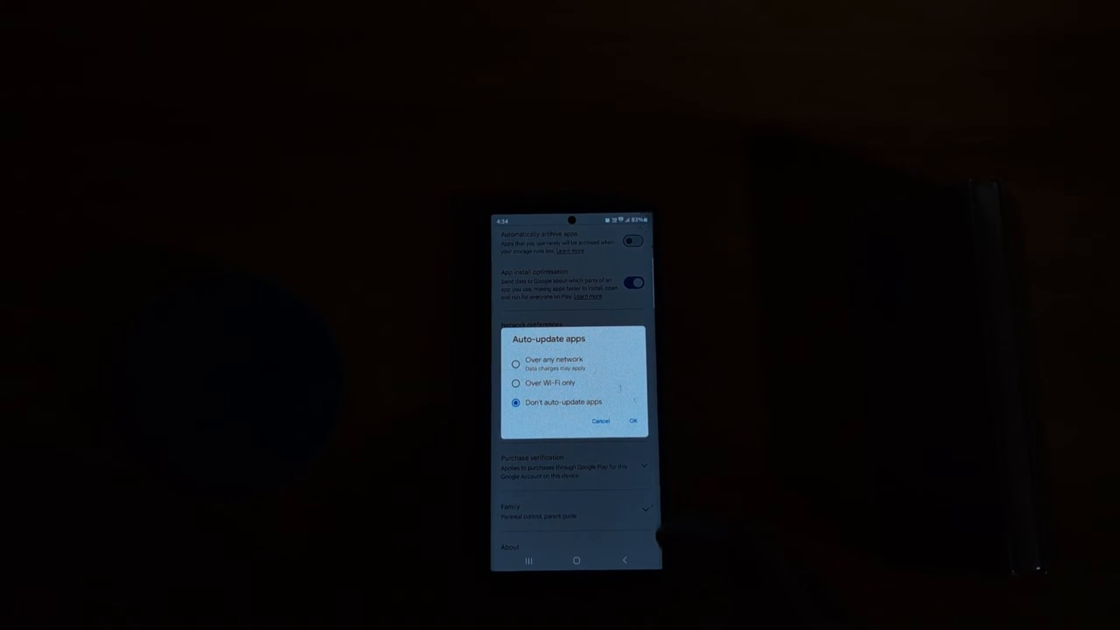
pyautogui.click(632, 421)
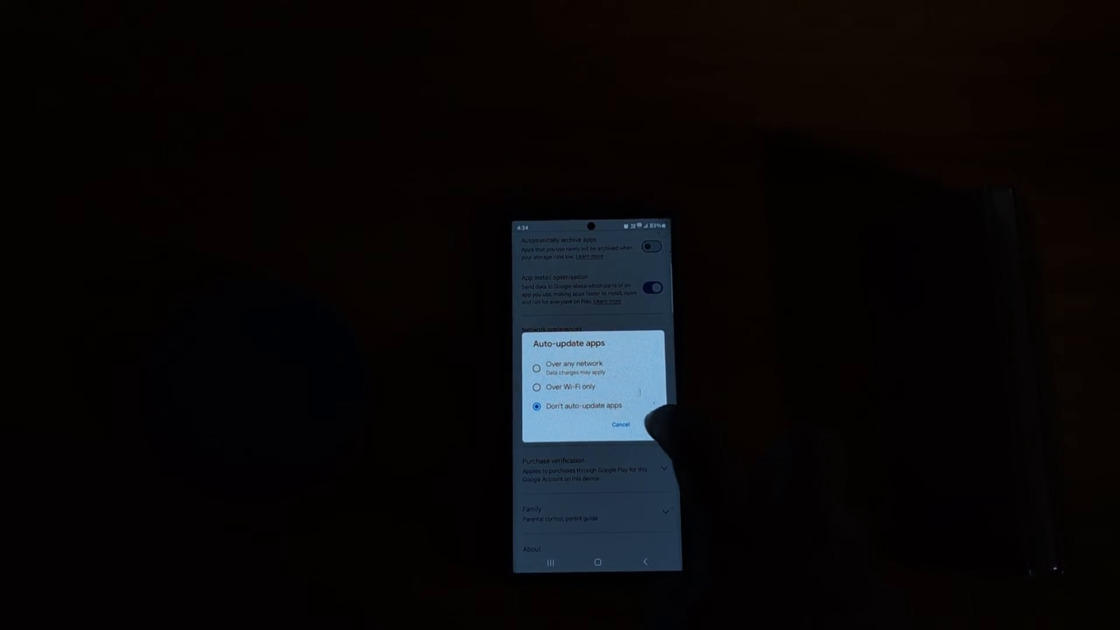
# - Change Auto-update apps to Over Wi-Fi only and confirm
pyautogui.click(537, 387)
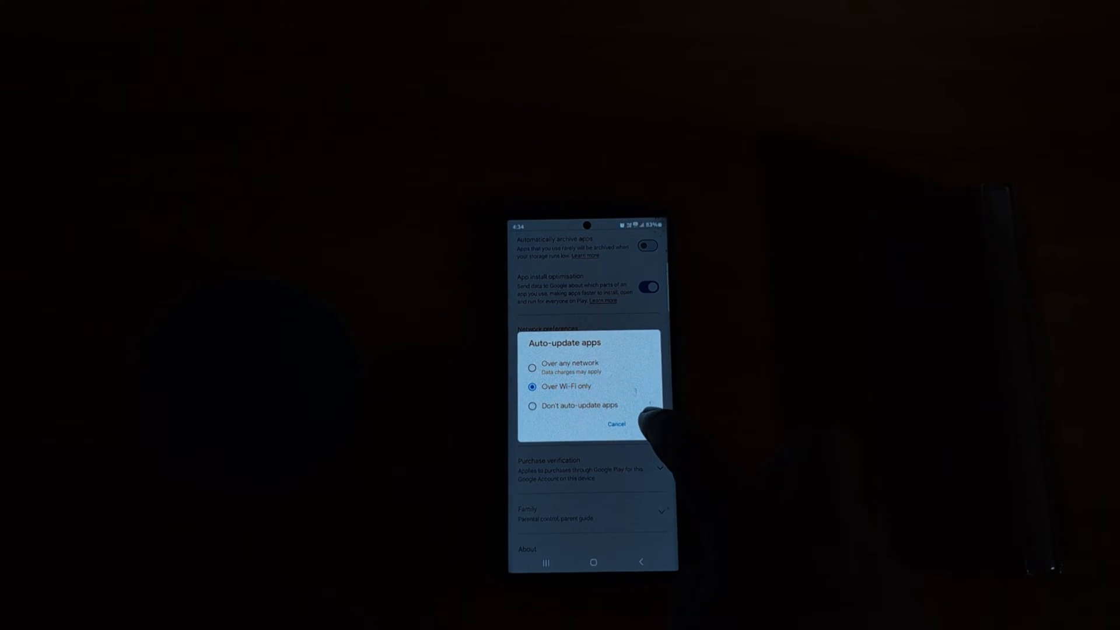
pyautogui.click(616, 423)
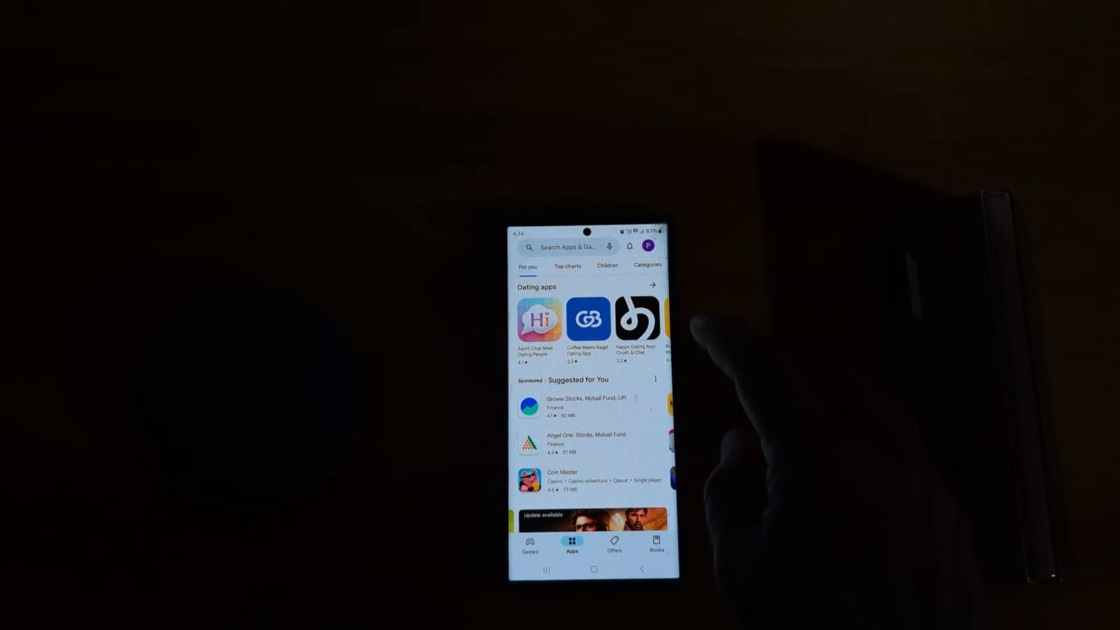
# - Reach the Manage tab of Manage apps and device listing the 70 installed apps
pyautogui.click(648, 247)
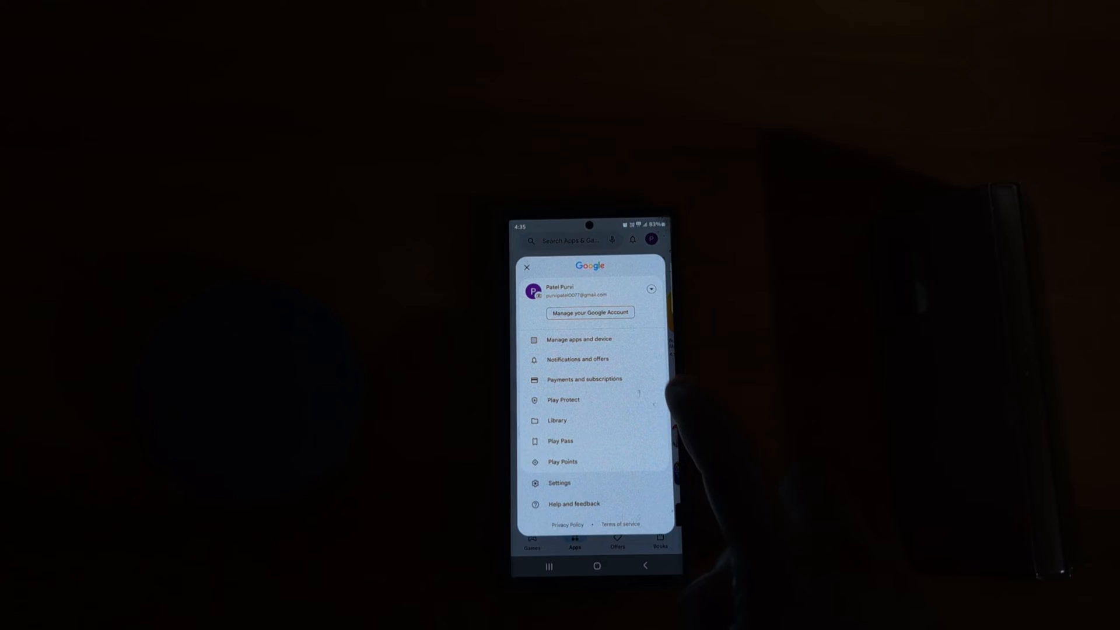
pyautogui.click(580, 338)
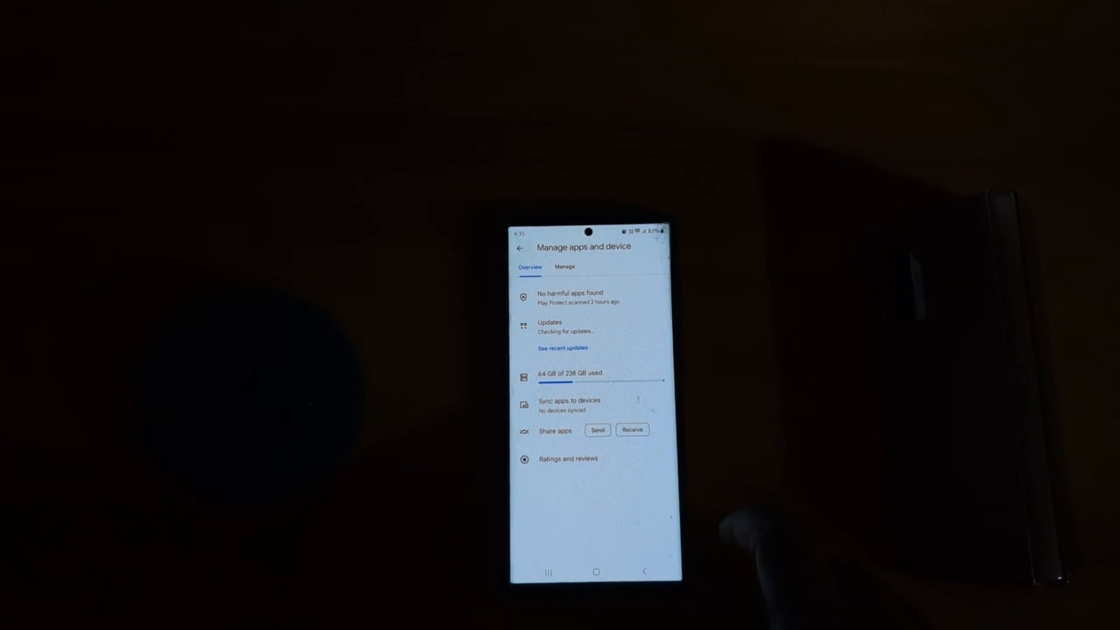
pyautogui.click(565, 266)
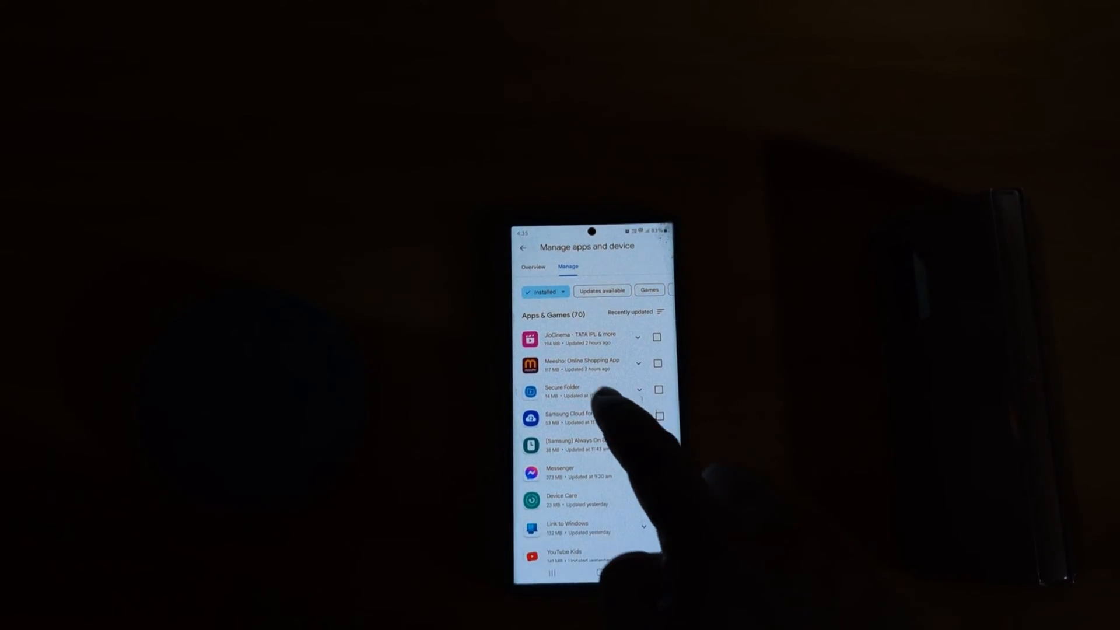
# - Toggle Enable auto update for JioCinema from its store page's three-dot menu
pyautogui.click(579, 336)
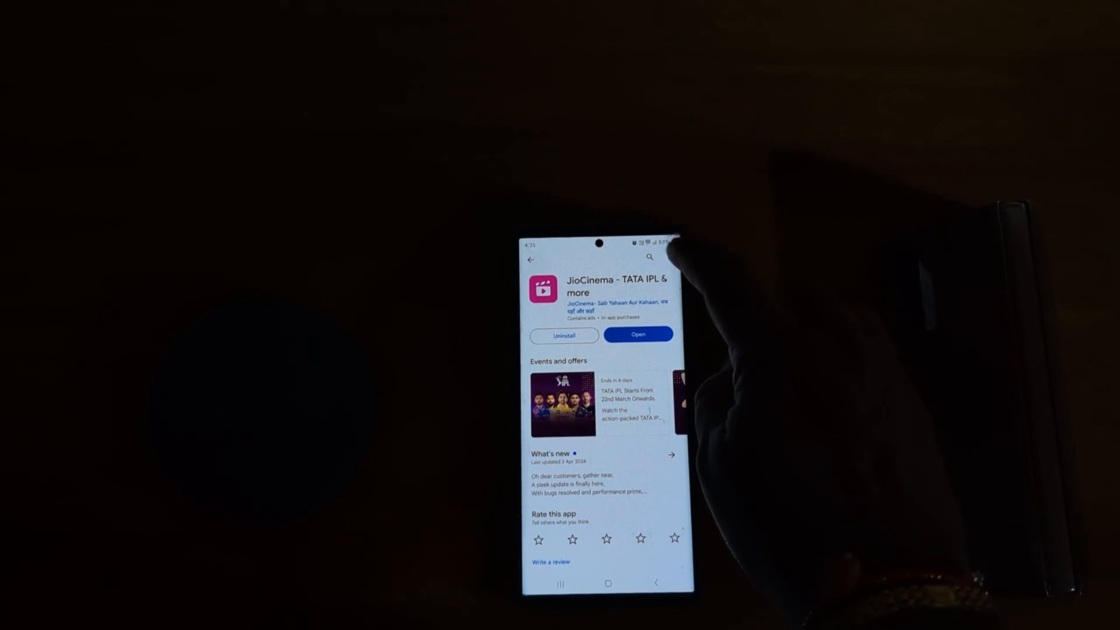
pyautogui.click(664, 249)
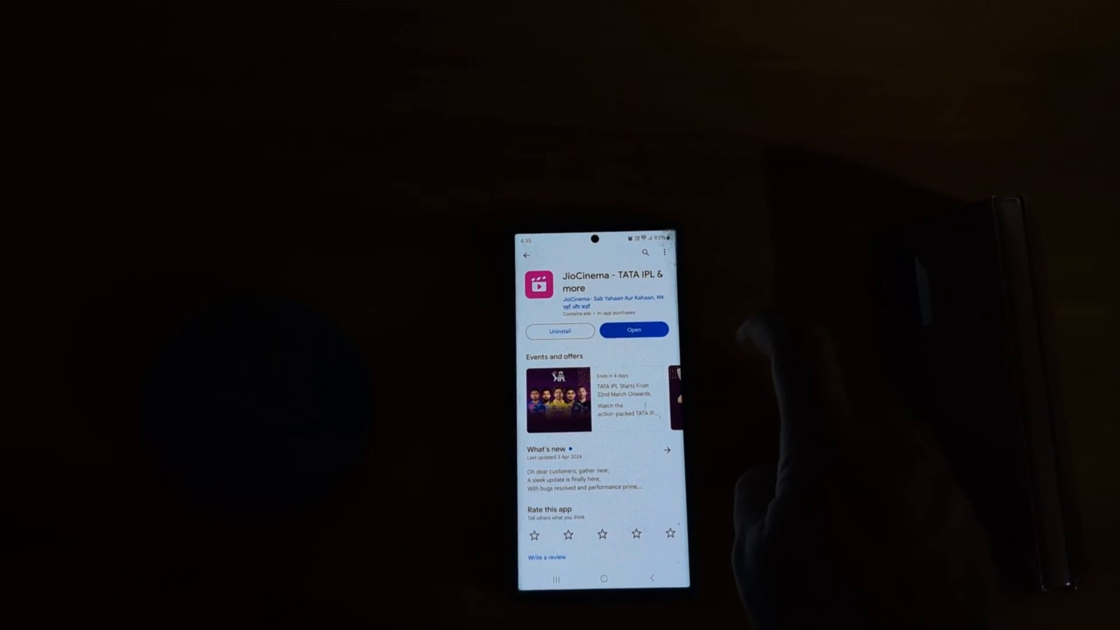
pyautogui.click(665, 252)
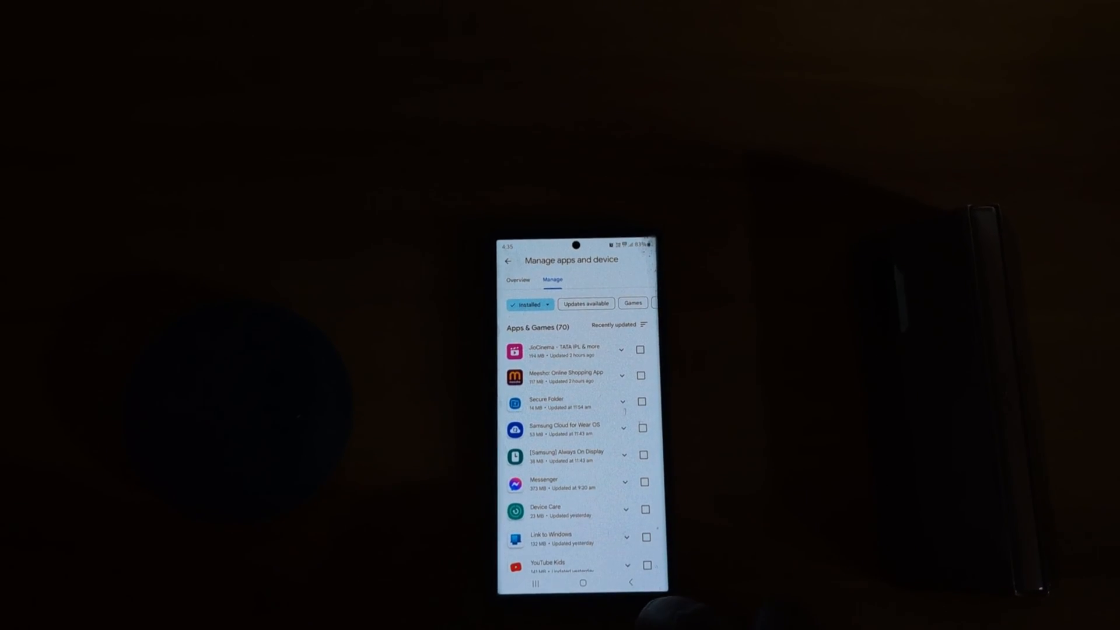
# - Leave JioCinema's page and exit Play Store to the phone's home screen
pyautogui.click(508, 260)
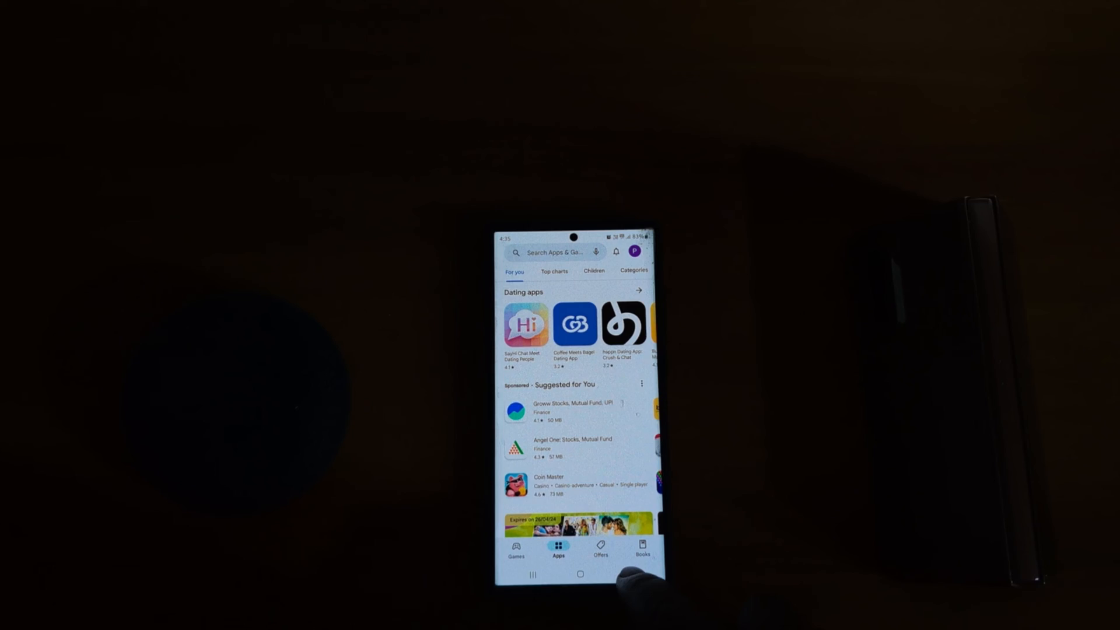
pyautogui.click(580, 575)
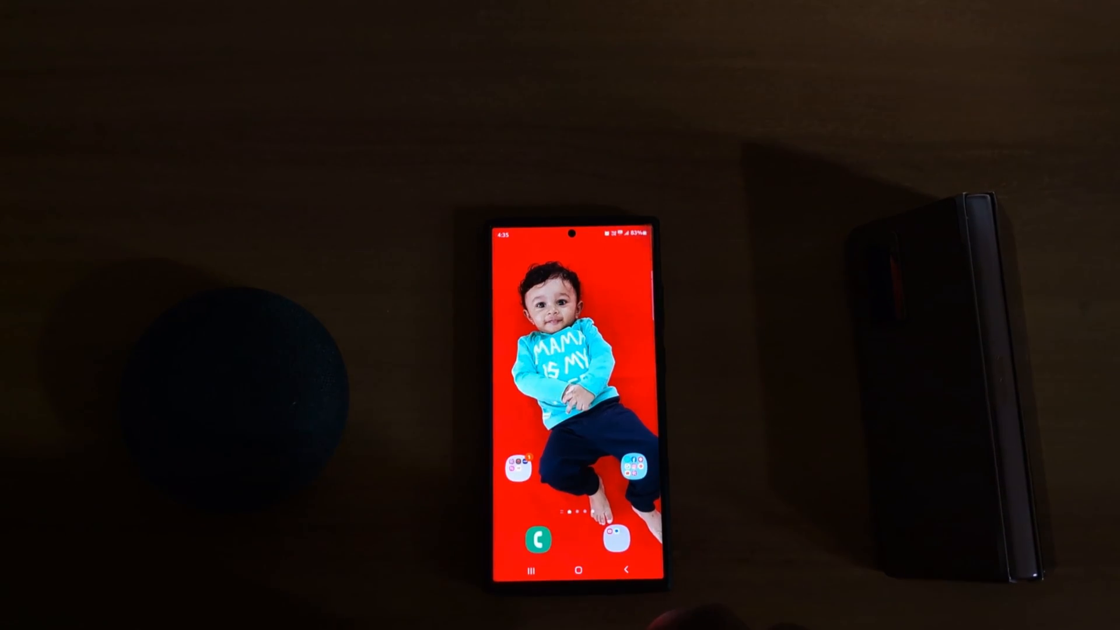